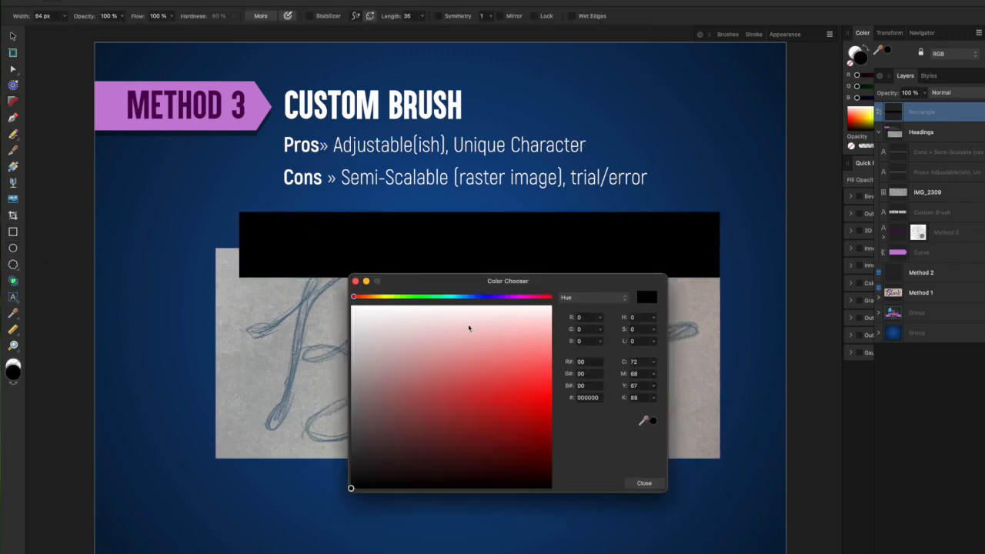
# Step: Paint a white bubble stroke and export it from Export Persona as an image for a new brush
pyautogui.click(643, 483)
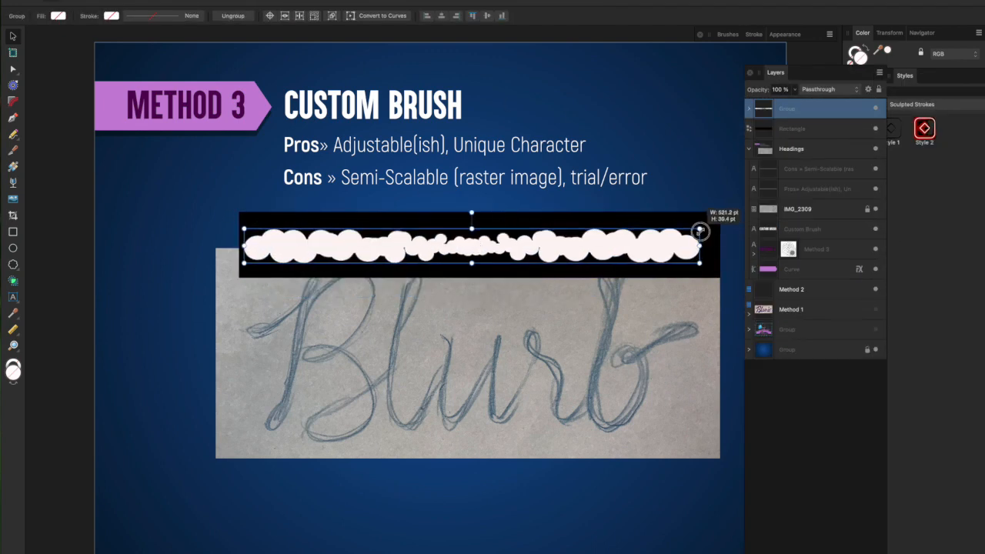
pyautogui.click(14, 36)
pyautogui.write('Bubble')
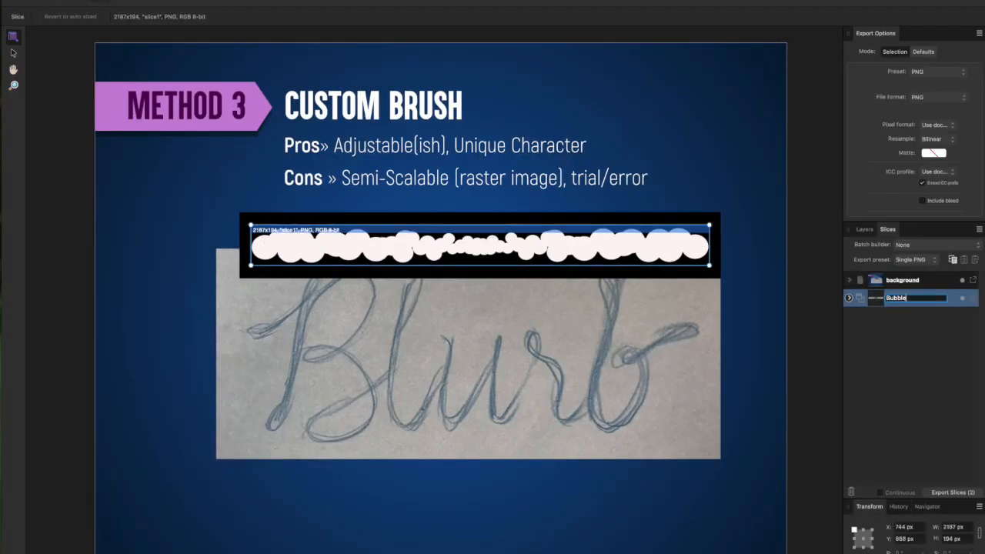
pyautogui.click(831, 147)
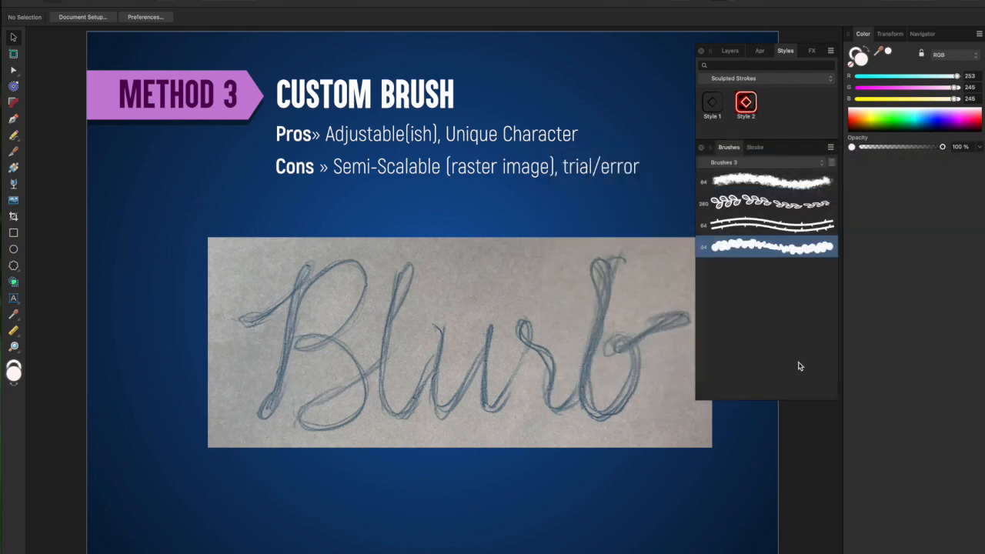
# Step: Trace the Blurb letters with the new bubbly white brush
pyautogui.click(12, 120)
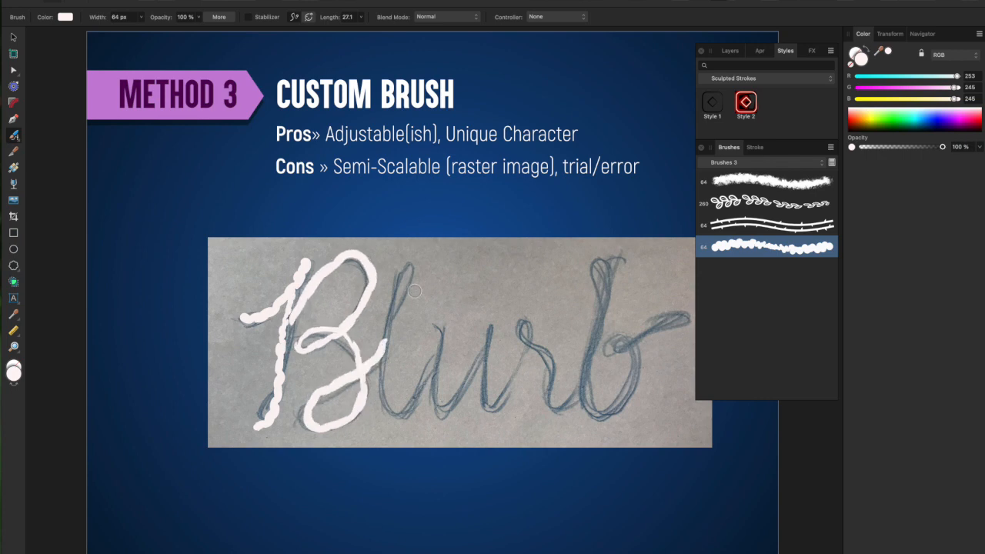
pyautogui.moveTo(392, 292); pyautogui.dragTo(526, 346)
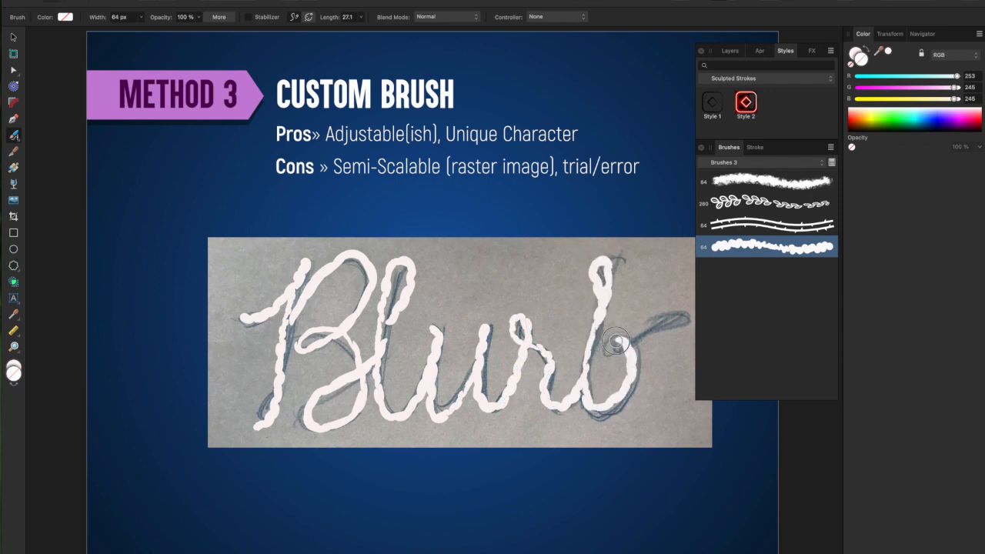
# Step: Edit the bubble brush to move where its fixed end section starts
pyautogui.rightClick(767, 246)
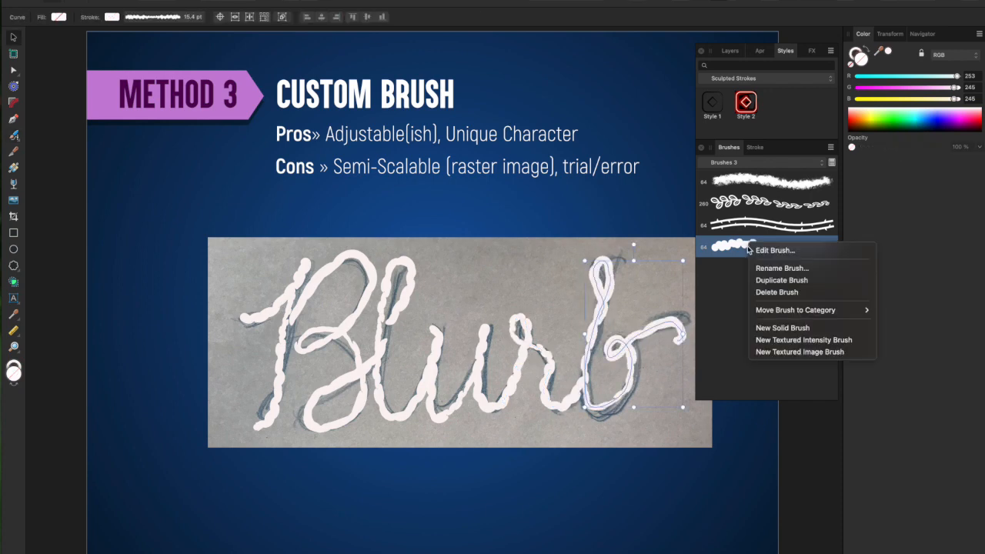
pyautogui.click(776, 249)
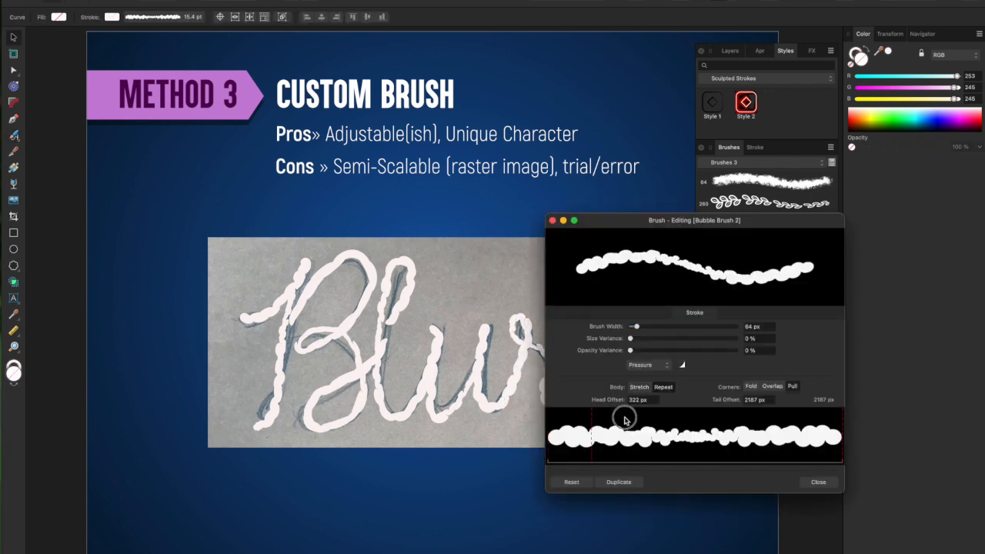
pyautogui.moveTo(623, 418); pyautogui.dragTo(720, 422)
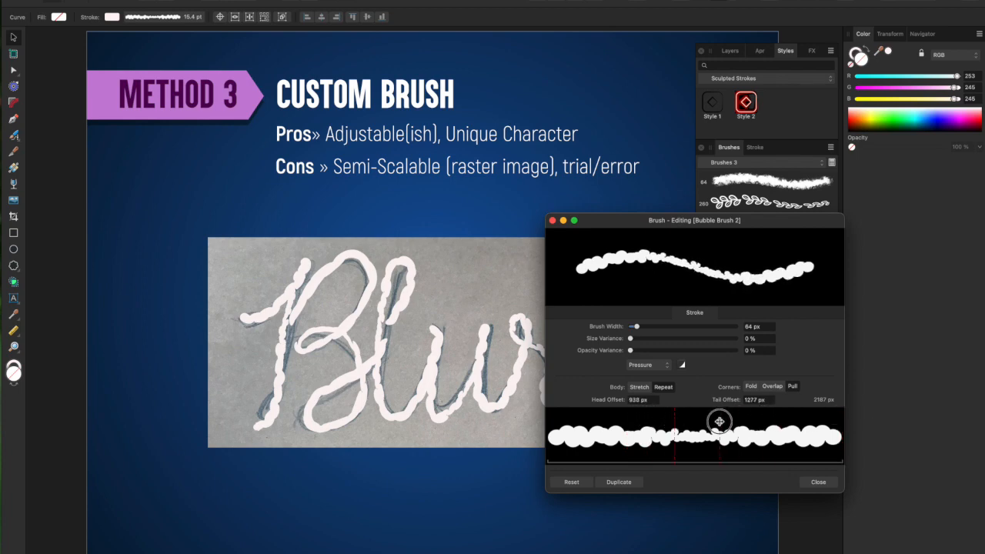
pyautogui.click(817, 482)
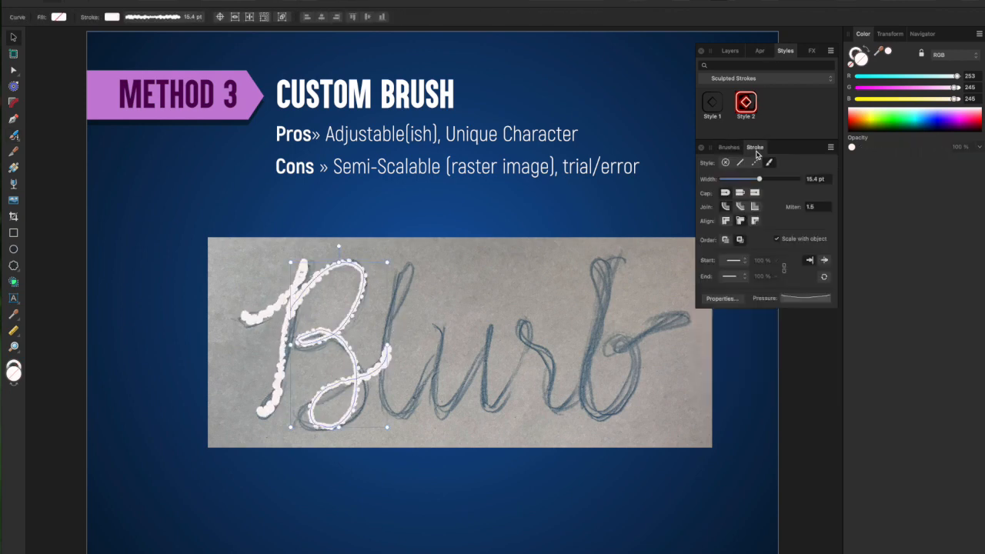
# Step: Thicken the B's bubbly stroke and give it a stronger bevel plus a 3D effect
pyautogui.moveTo(760, 178); pyautogui.dragTo(768, 179)
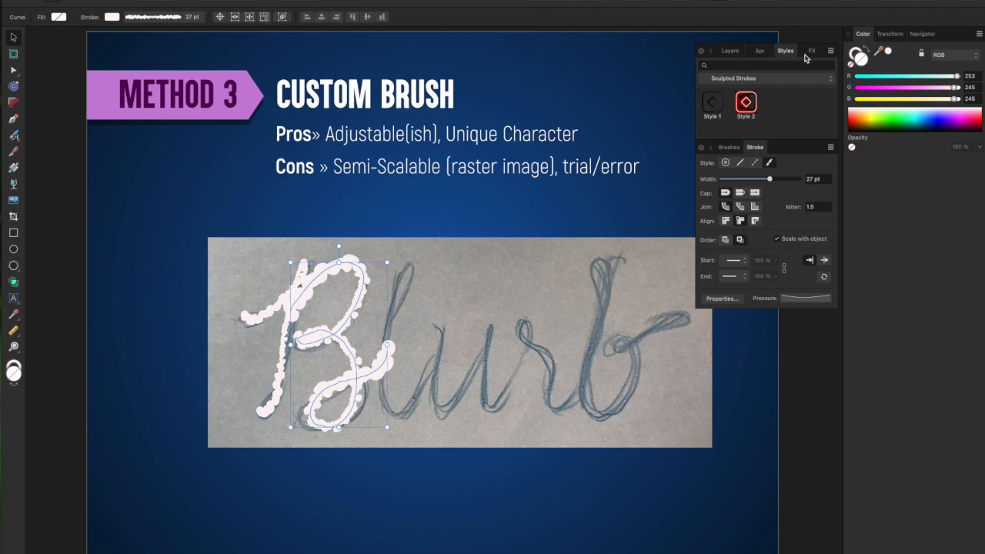
pyautogui.click(811, 50)
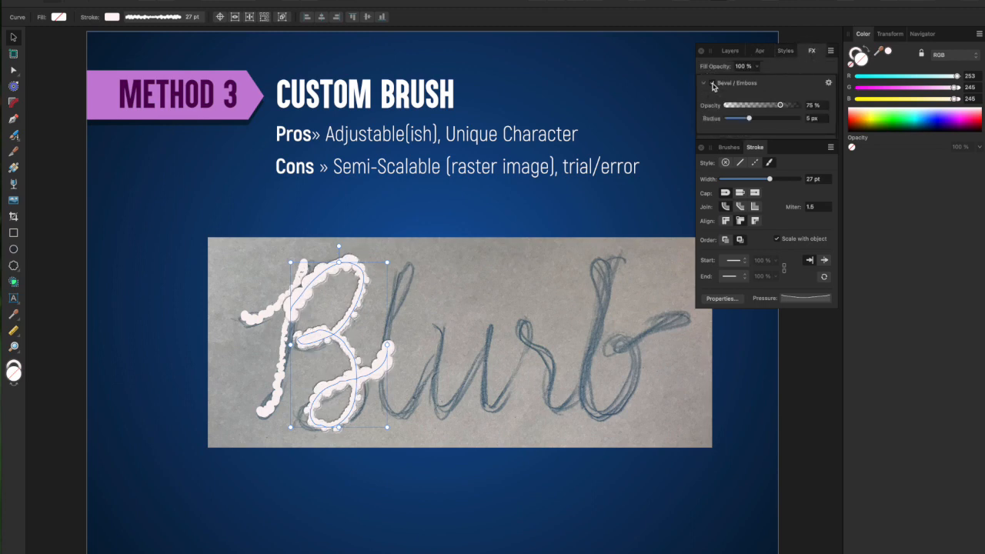
pyautogui.moveTo(778, 105); pyautogui.dragTo(777, 104)
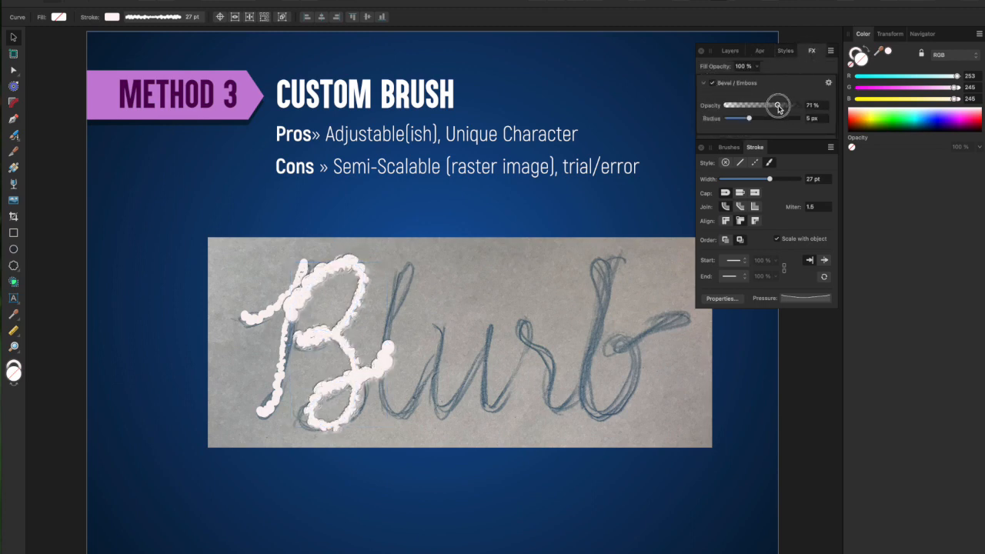
pyautogui.click(704, 83)
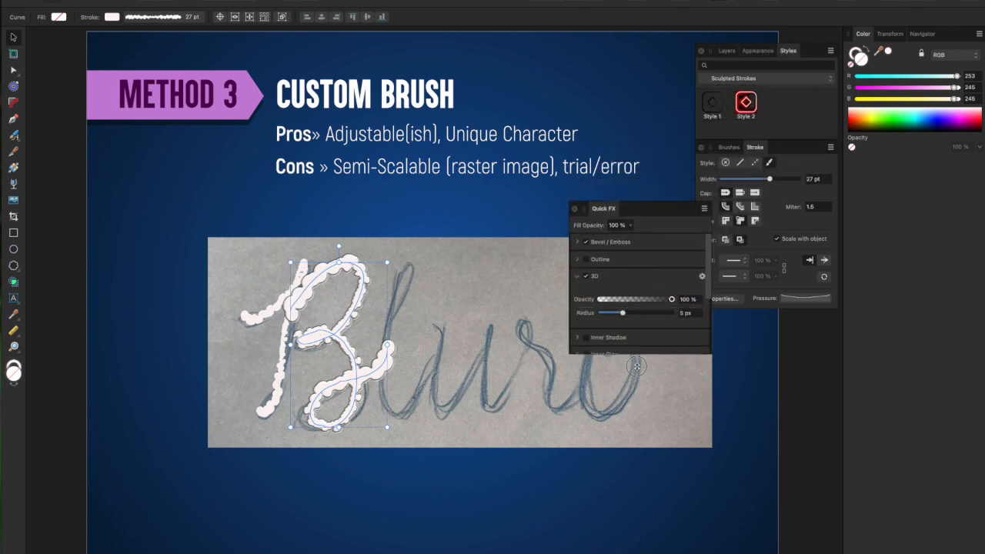
# Step: Raise the 3D radius and add a blue colour overlay in Layer Effects
pyautogui.moveTo(609, 313); pyautogui.dragTo(643, 313)
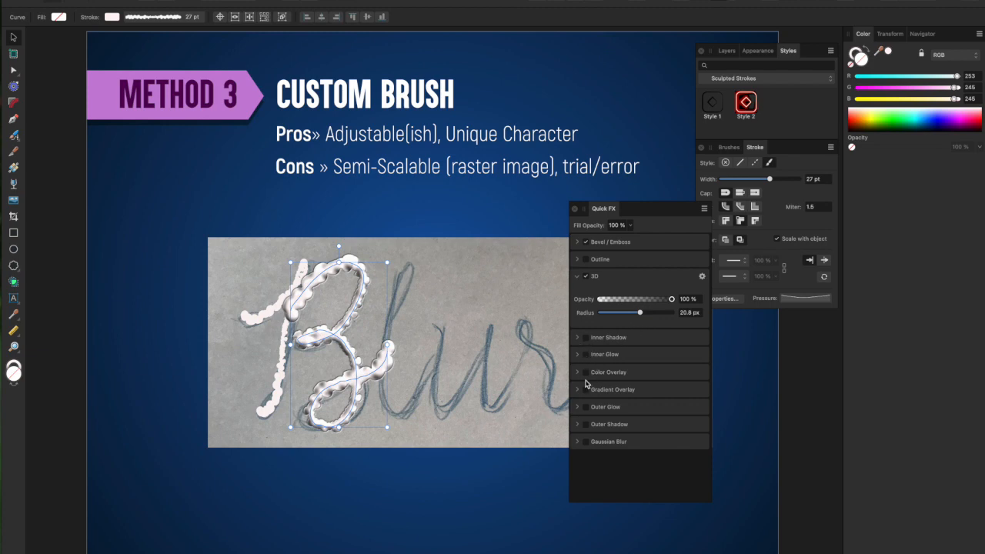
pyautogui.click(577, 371)
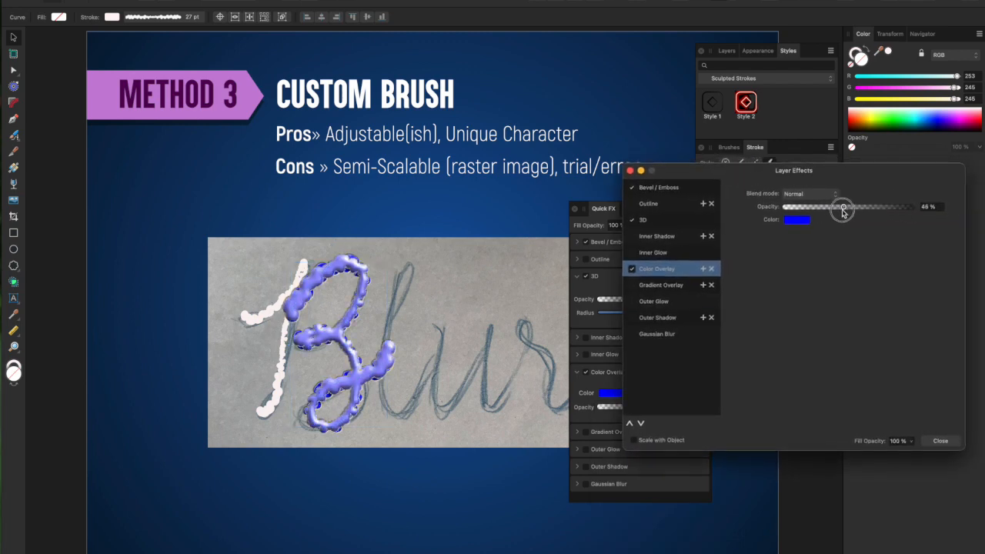
pyautogui.click(938, 440)
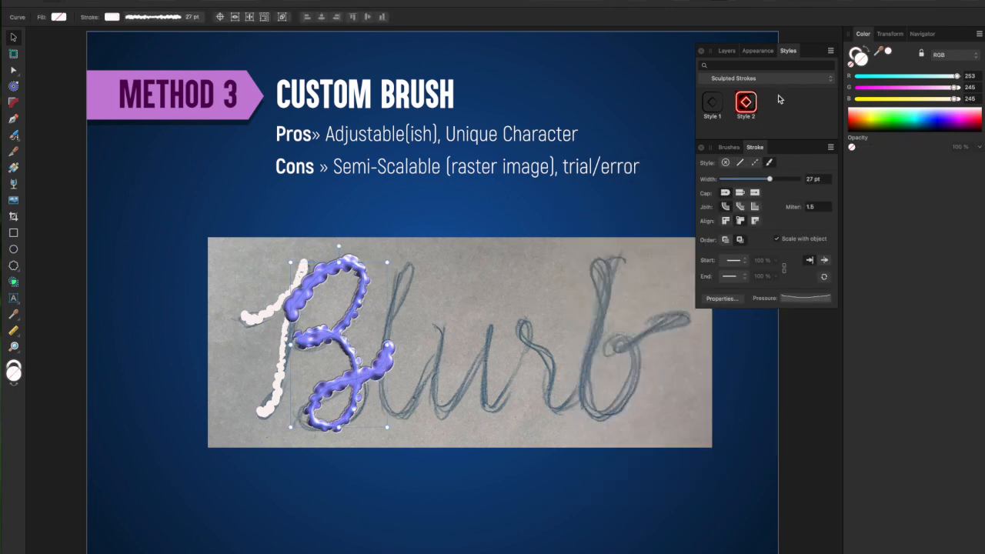
# Step: Save the blue 3D look as a style, then draw a new path with a thicker bubbly stroke
pyautogui.click(831, 51)
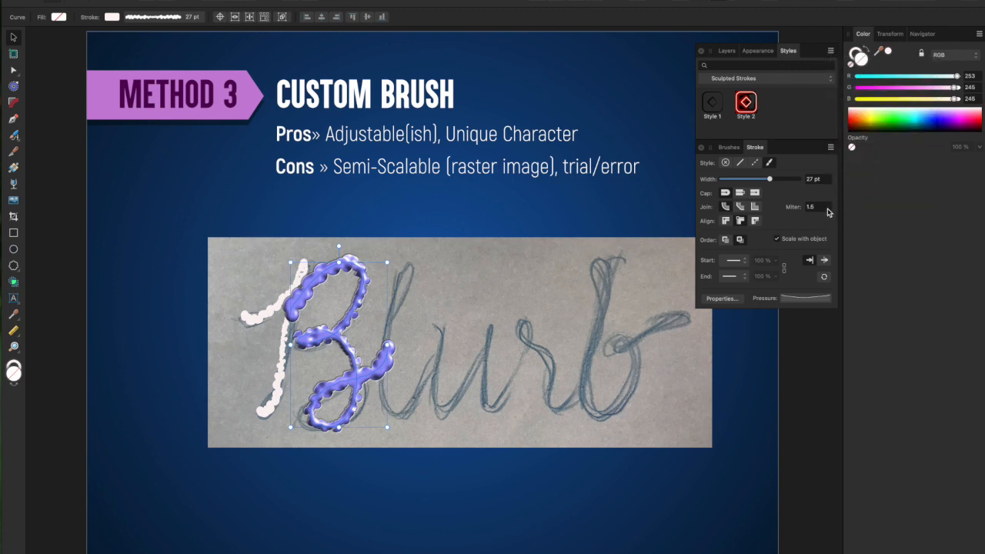
pyautogui.moveTo(801, 117)
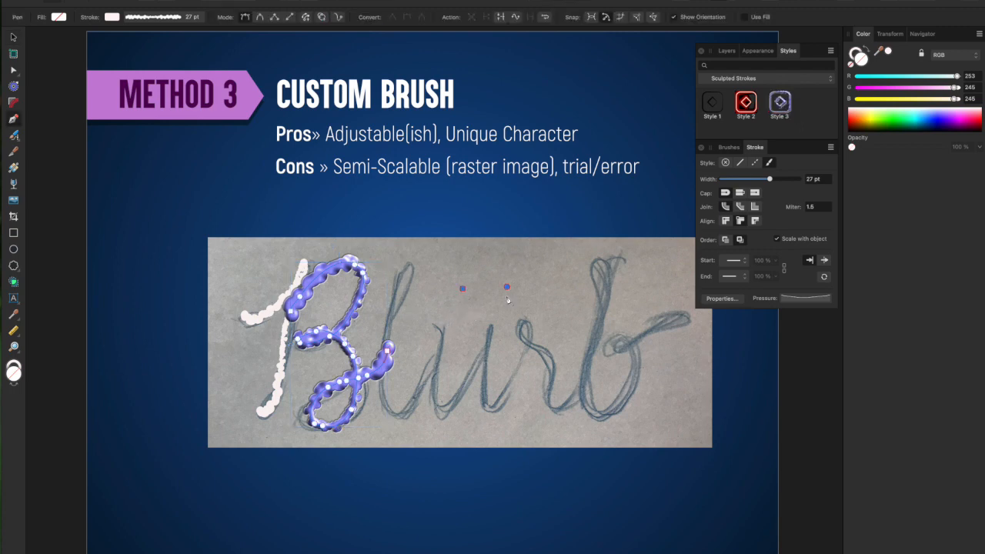
pyautogui.click(779, 101)
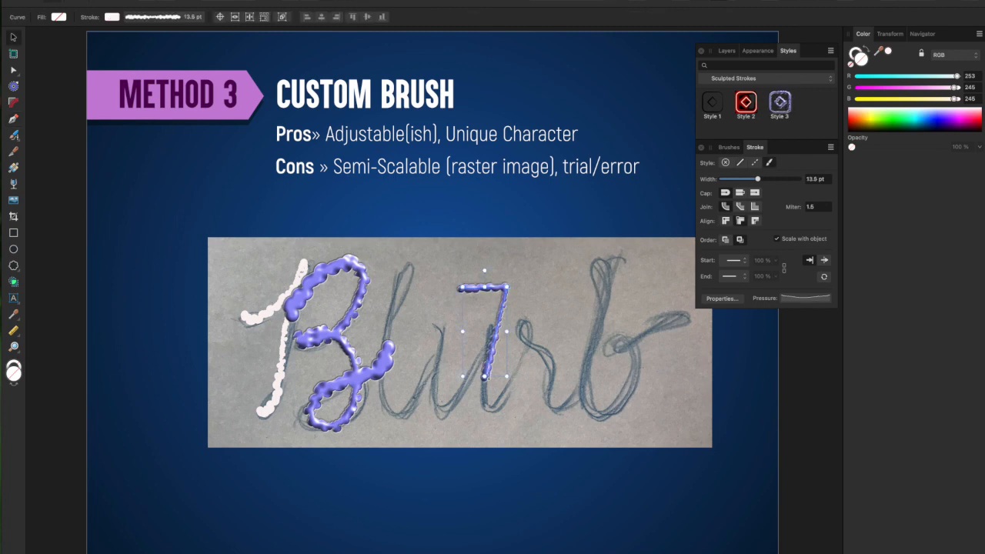
pyautogui.moveTo(757, 179); pyautogui.dragTo(788, 210)
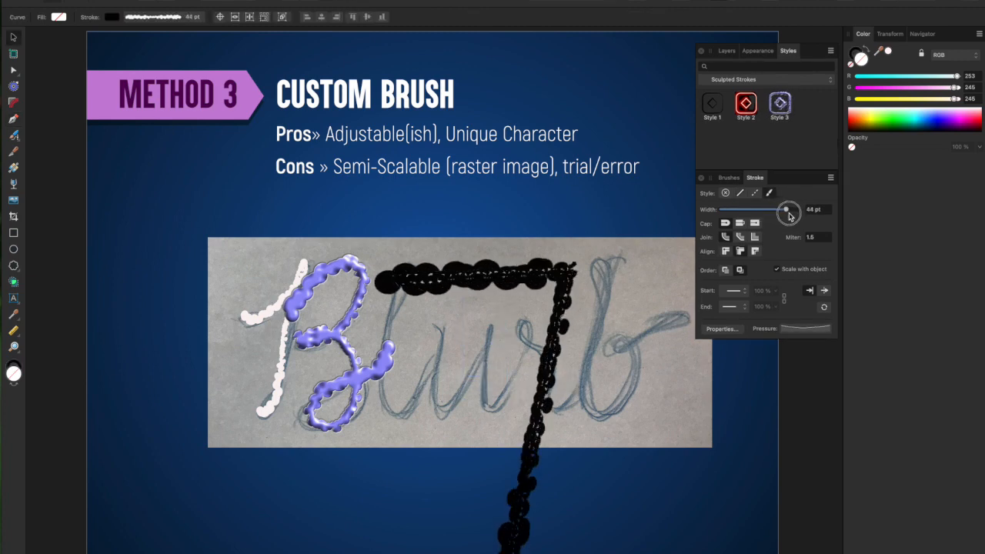
# Step: Widen the new path's black stroke to about 100 pt so its bubbles form large scallops
pyautogui.moveTo(787, 209); pyautogui.dragTo(800, 210)
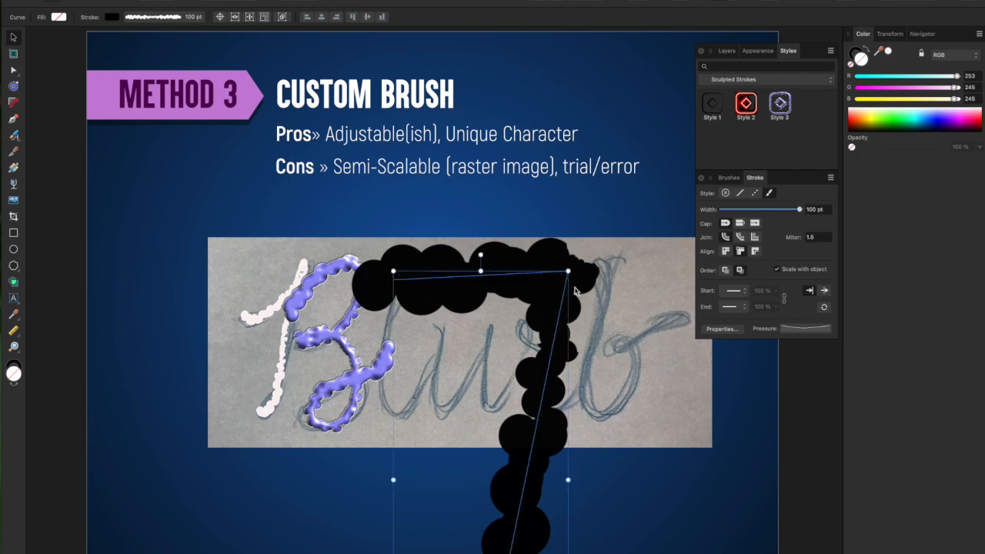
pyautogui.moveTo(476, 255)
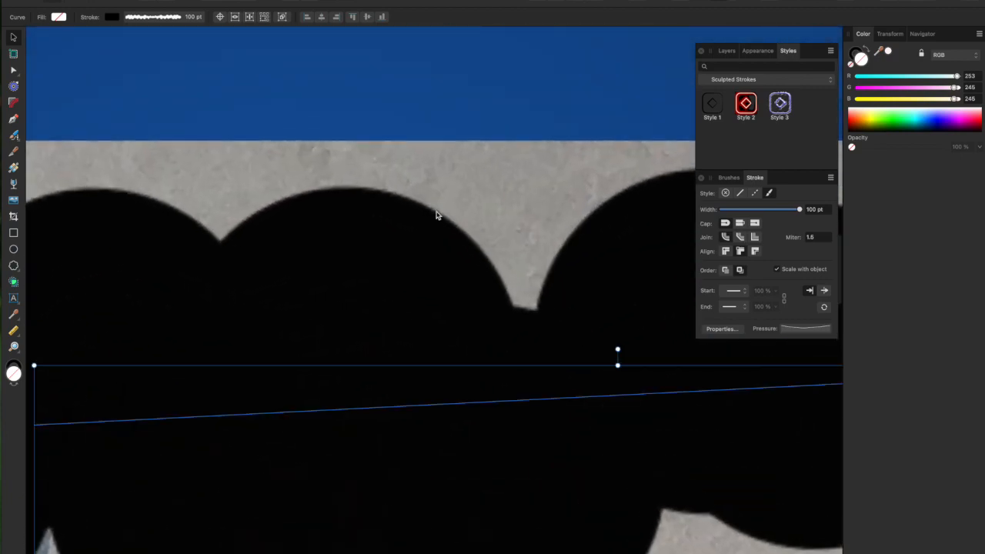
pyautogui.moveTo(471, 265)
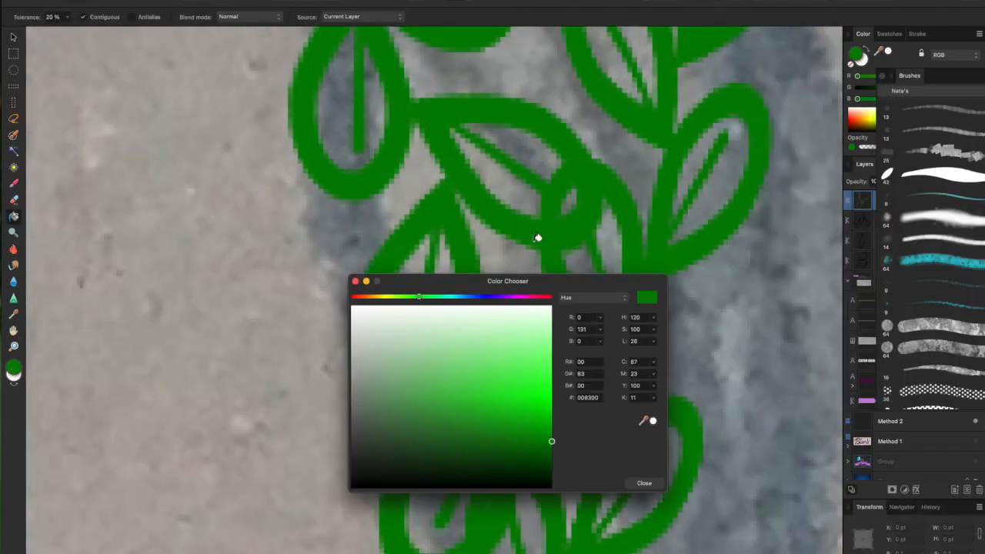
# Step: Pick green in the Color Chooser for painting the leaf strokes
pyautogui.click(643, 483)
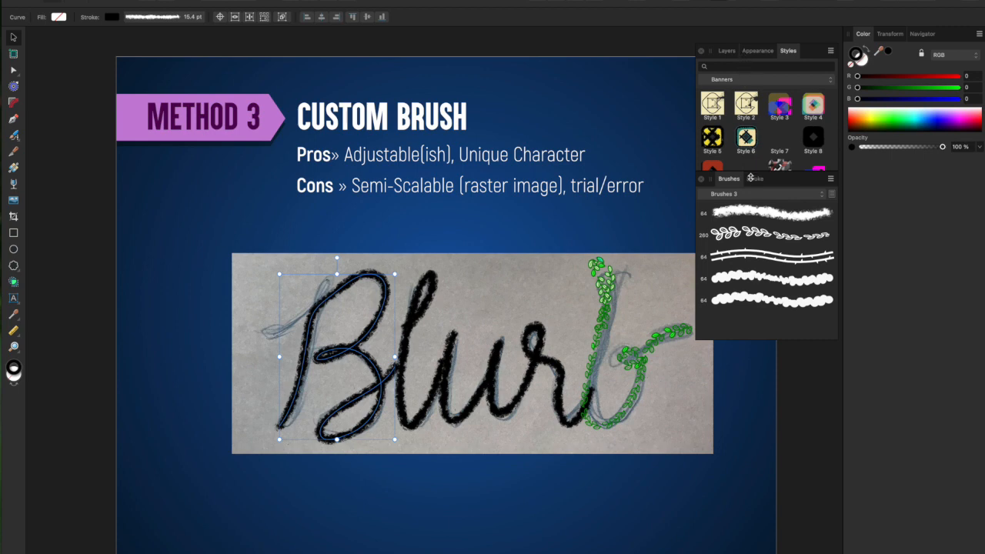
# Step: Add a second stroke to the letters using the leaf brush, narrowed to hug the letters
pyautogui.click(757, 49)
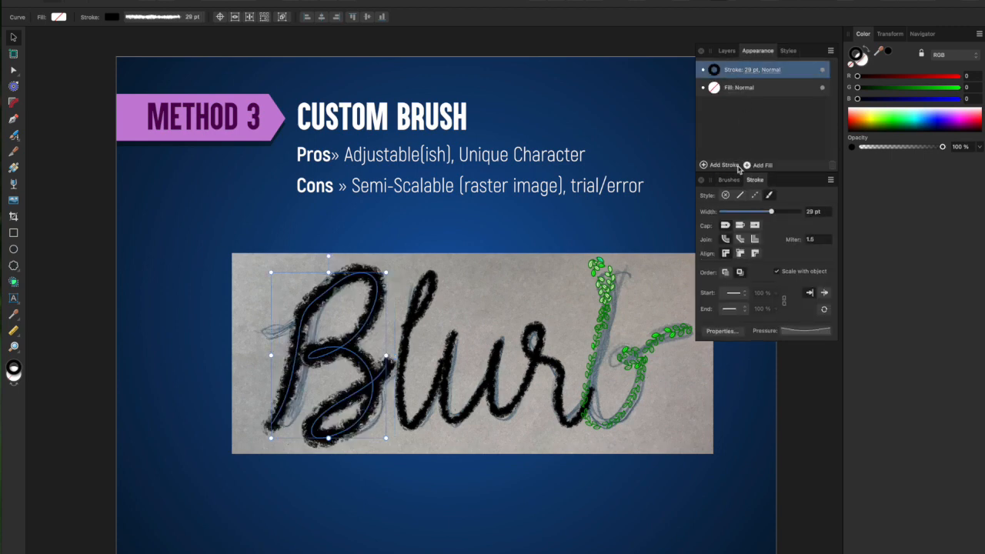
pyautogui.click(720, 165)
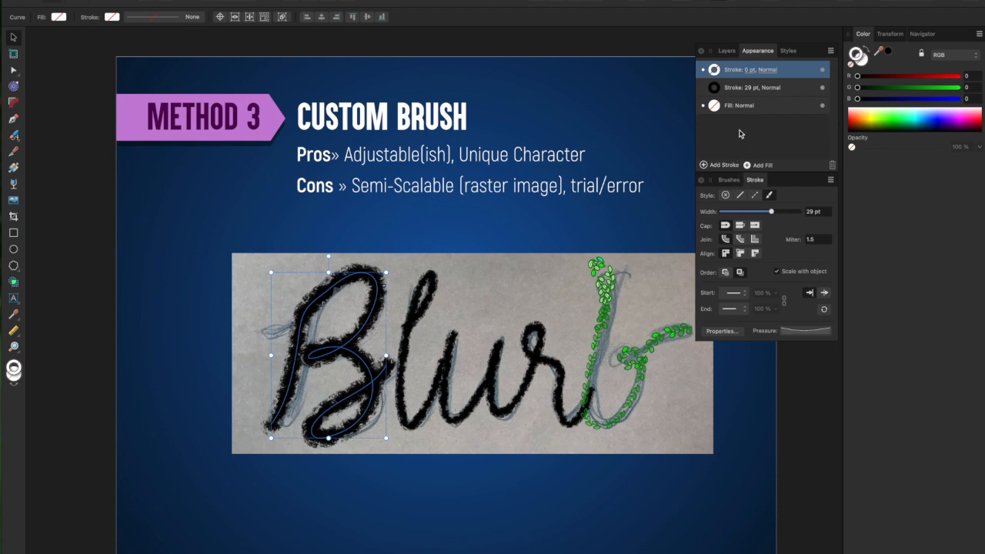
pyautogui.click(728, 178)
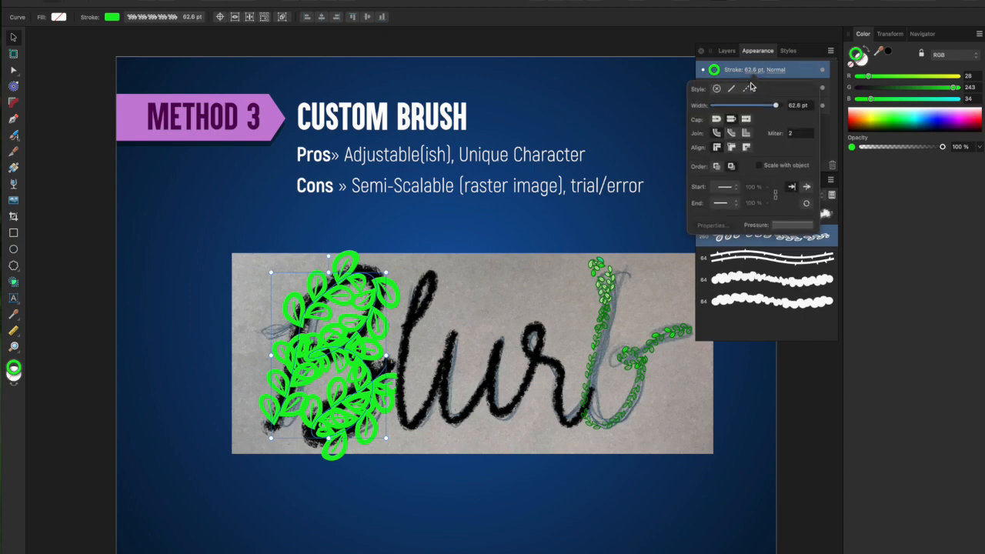
pyautogui.moveTo(775, 105); pyautogui.dragTo(737, 104)
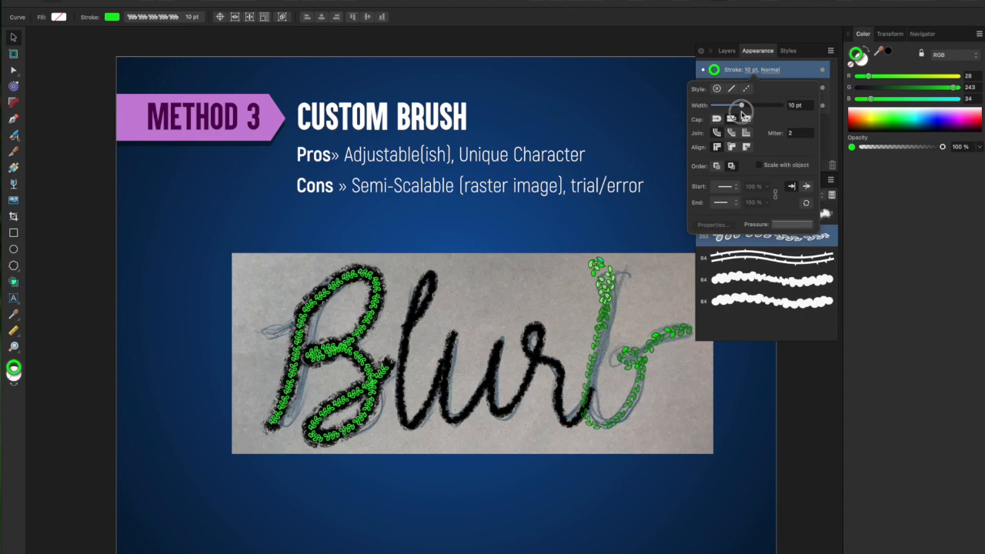
pyautogui.moveTo(742, 105); pyautogui.dragTo(740, 105)
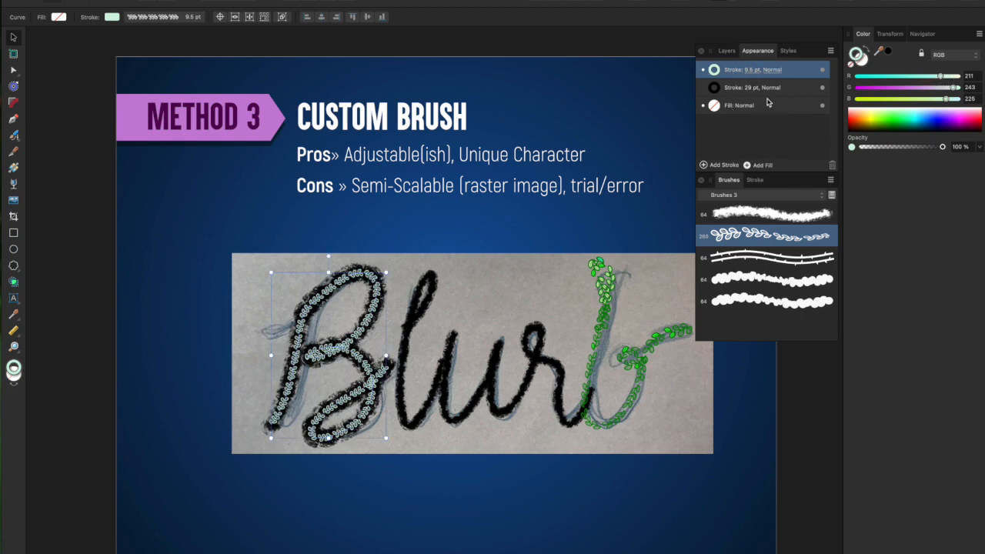
# Step: Tint the lower leafy stroke green
pyautogui.click(762, 86)
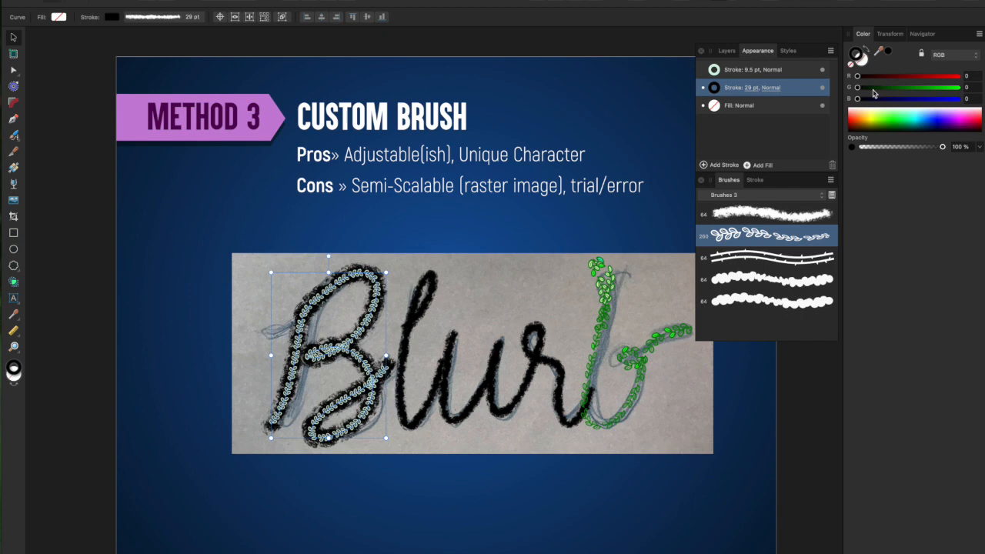
pyautogui.moveTo(874, 86); pyautogui.dragTo(895, 87)
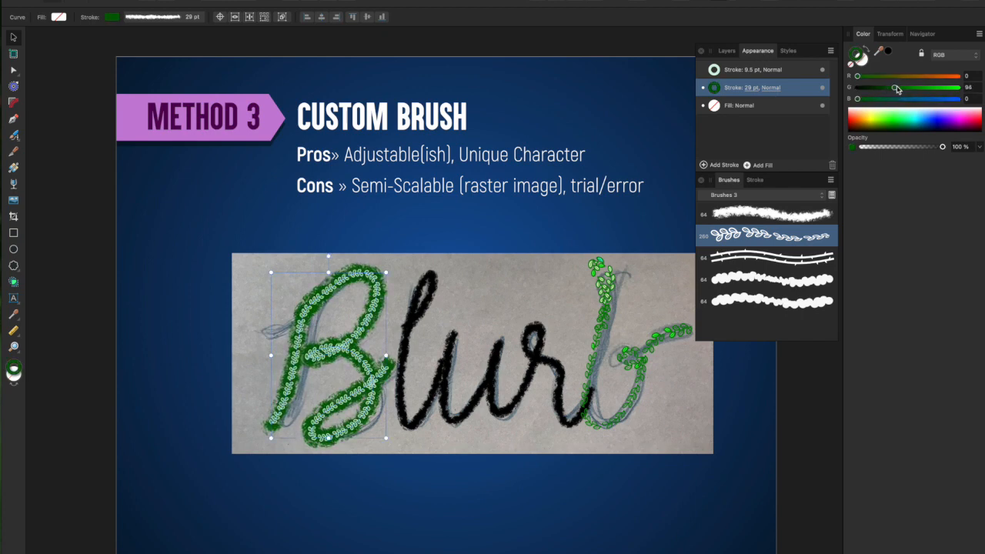